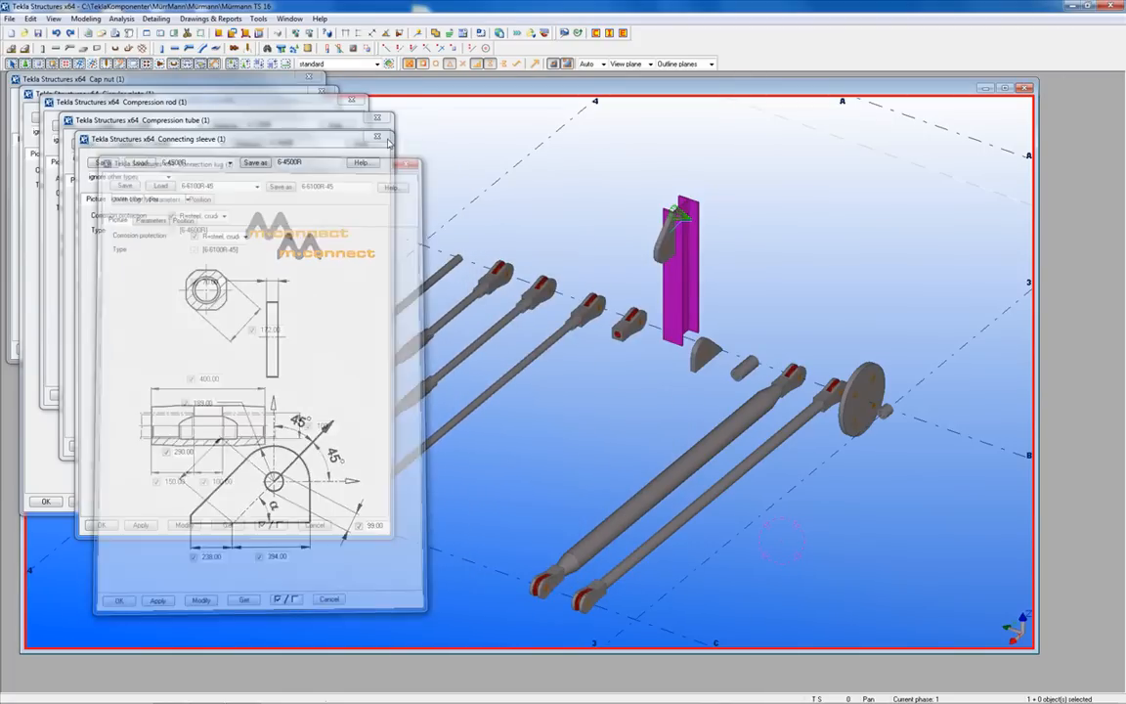
Place a welded connection lug at the base of the left column with the set orientation and offset.
click(376, 137)
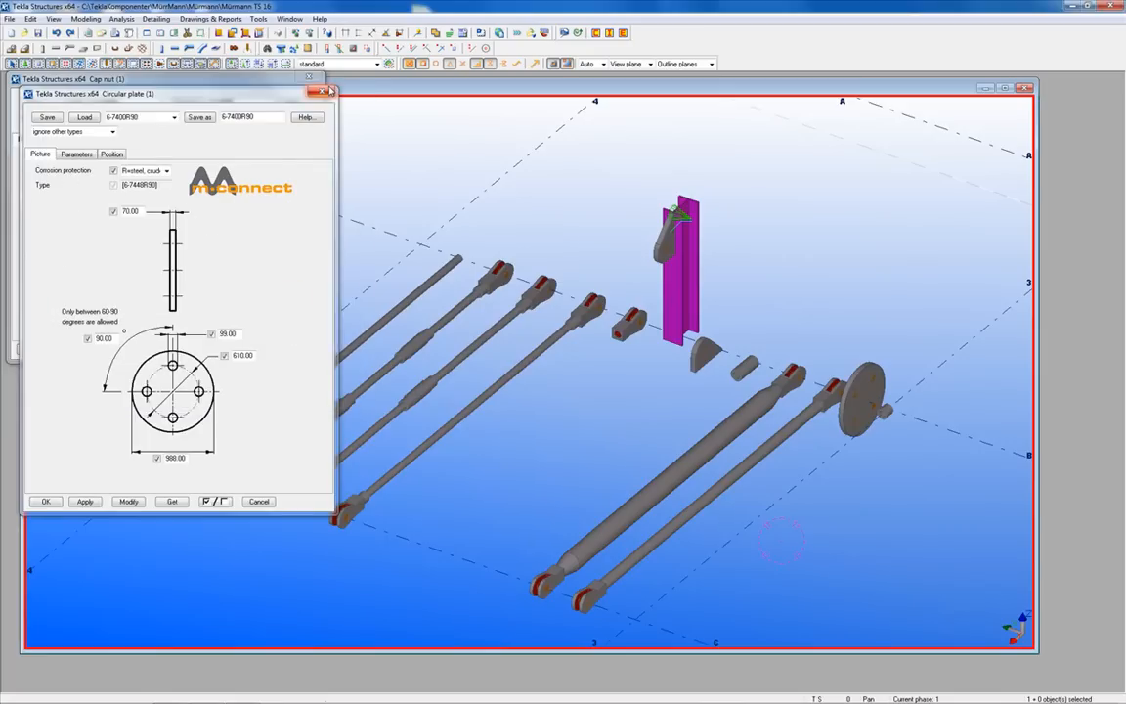
click(323, 90)
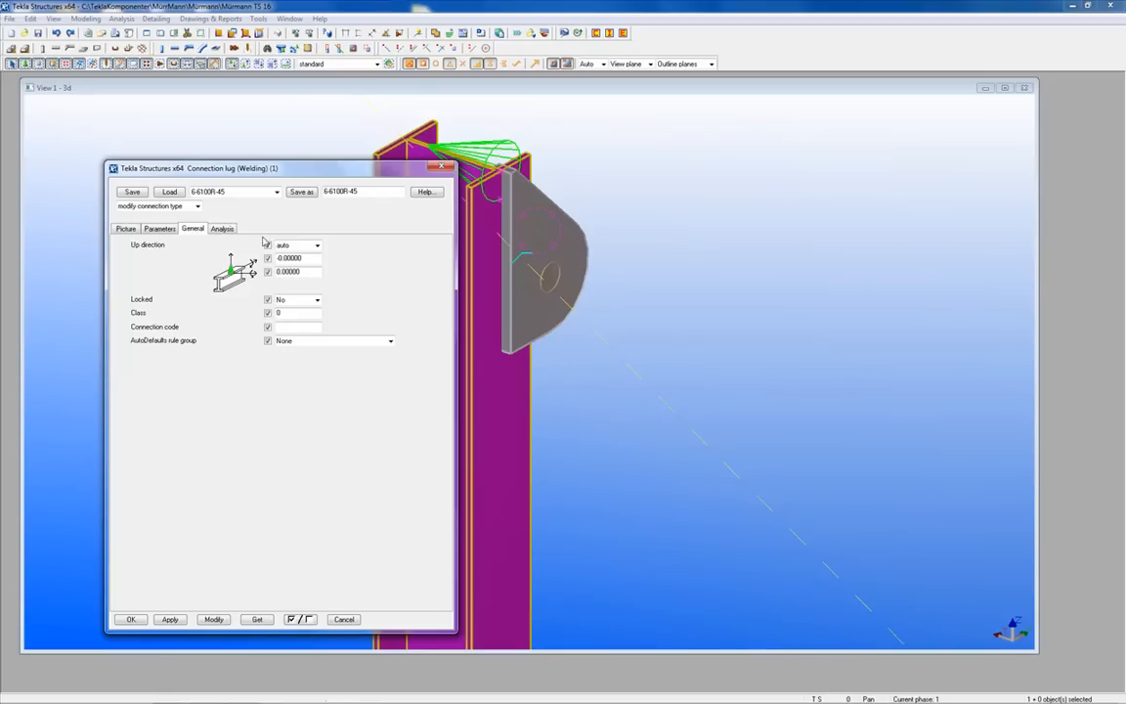
click(293, 245)
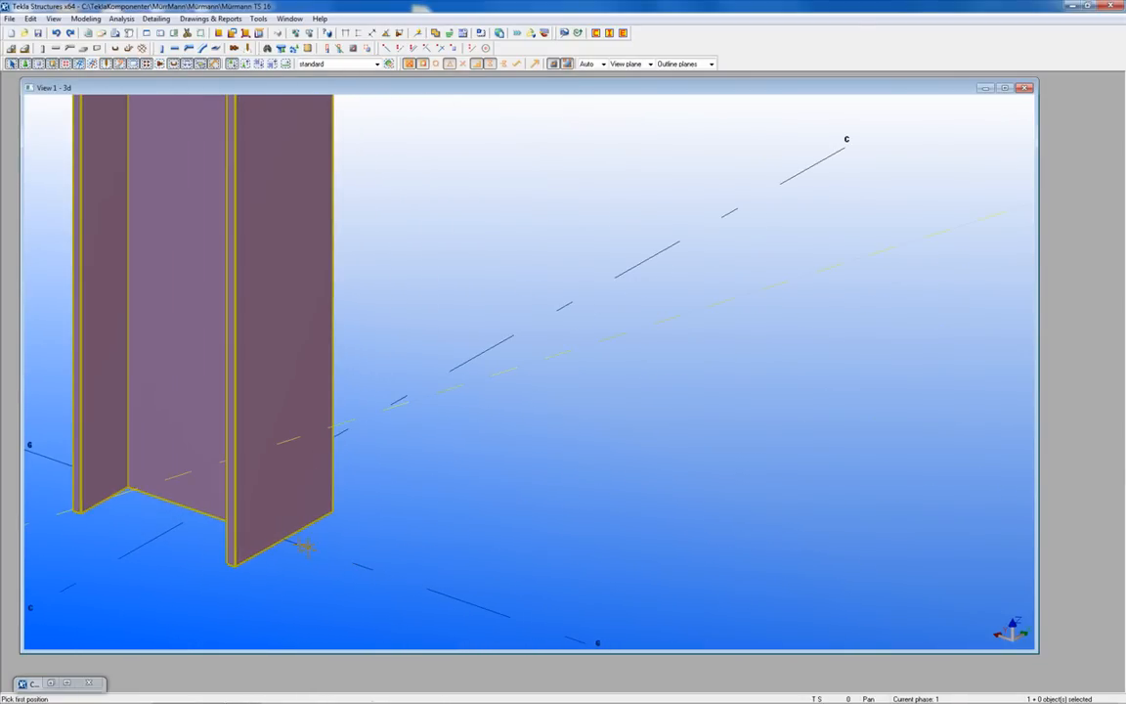
click(303, 548)
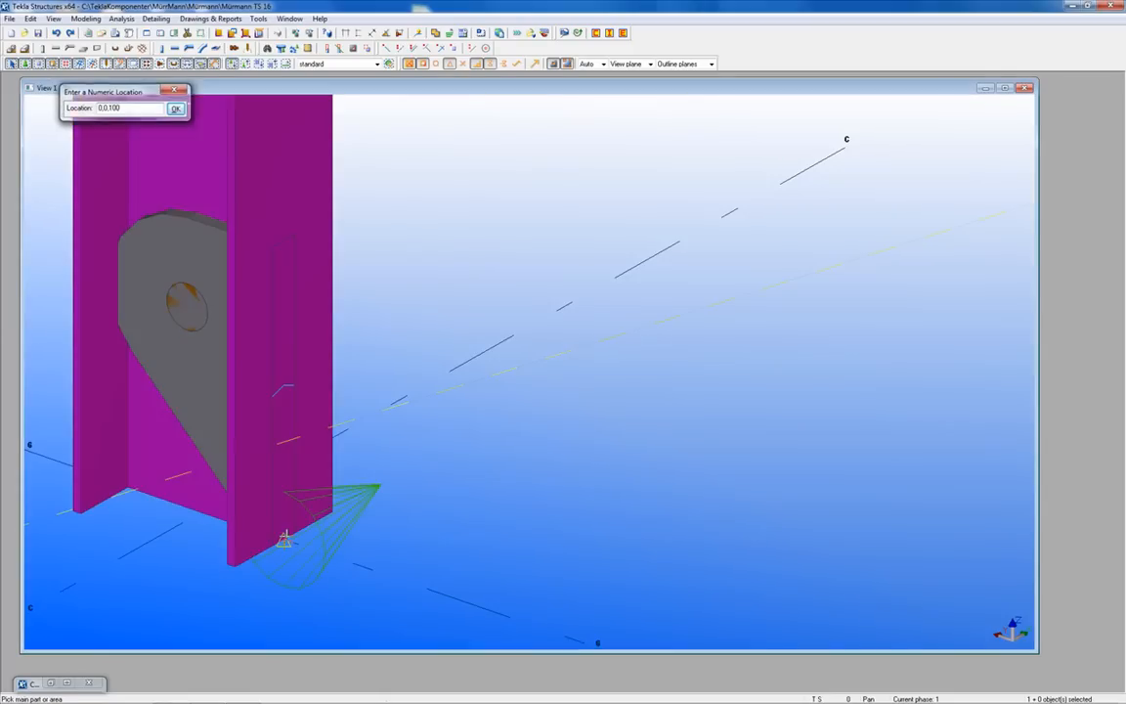
click(176, 107)
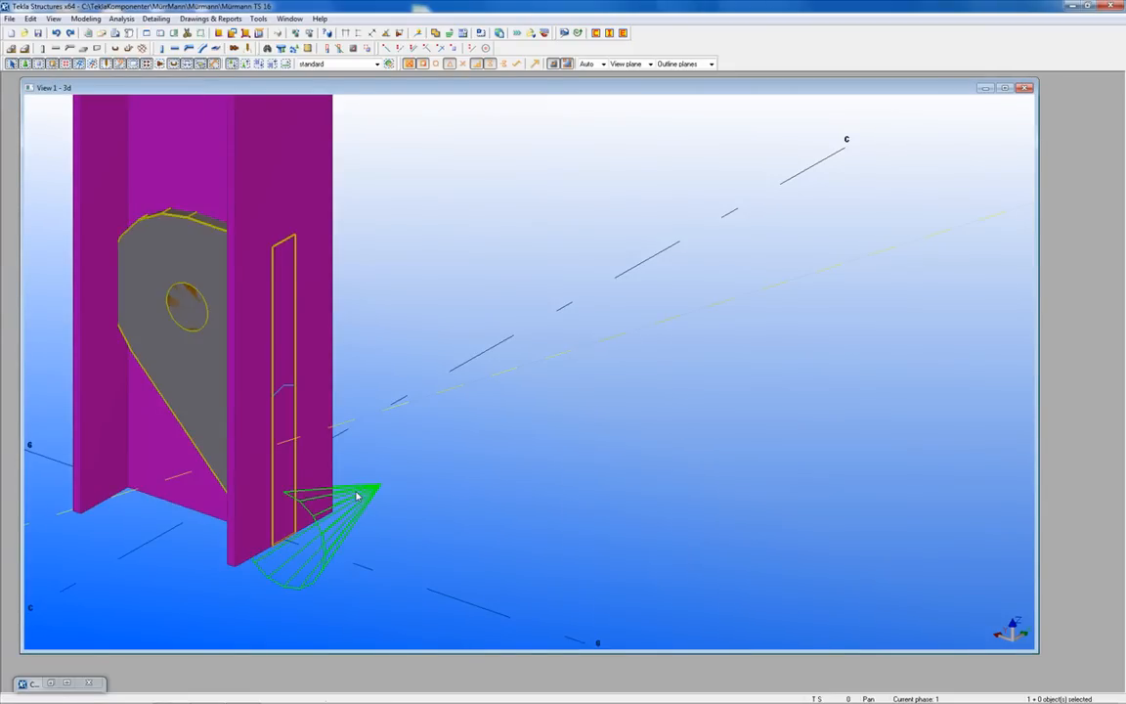
Review the new lug's settings on another page of its dialog.
double_click(356, 497)
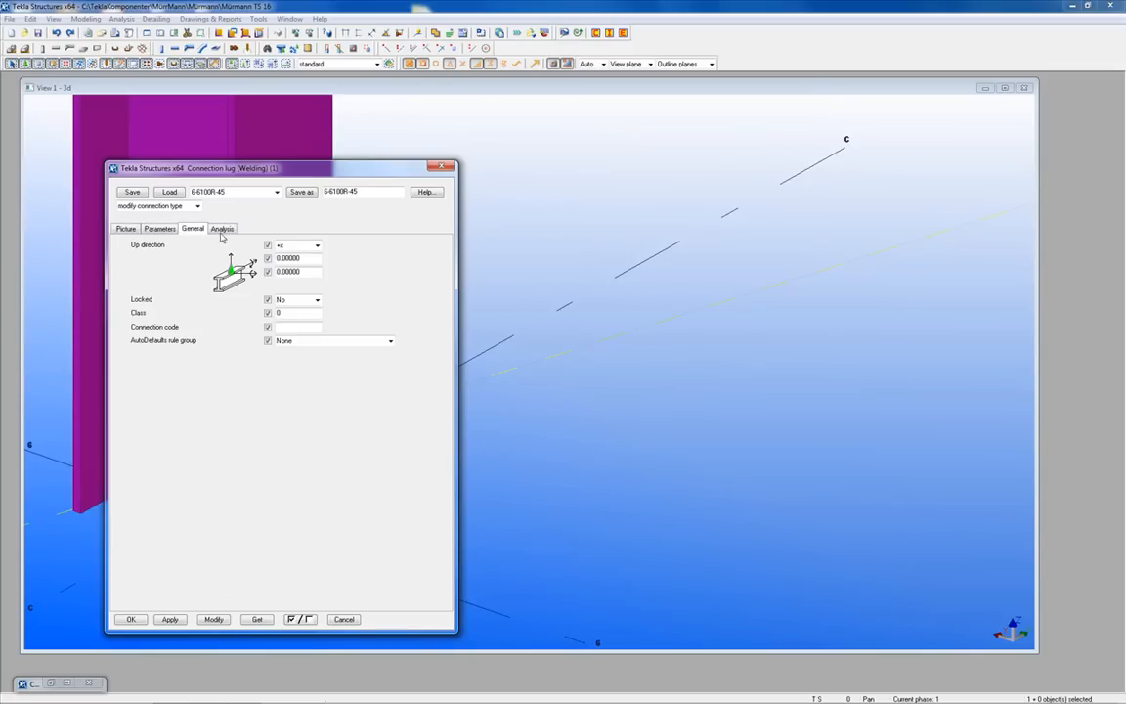
click(294, 245)
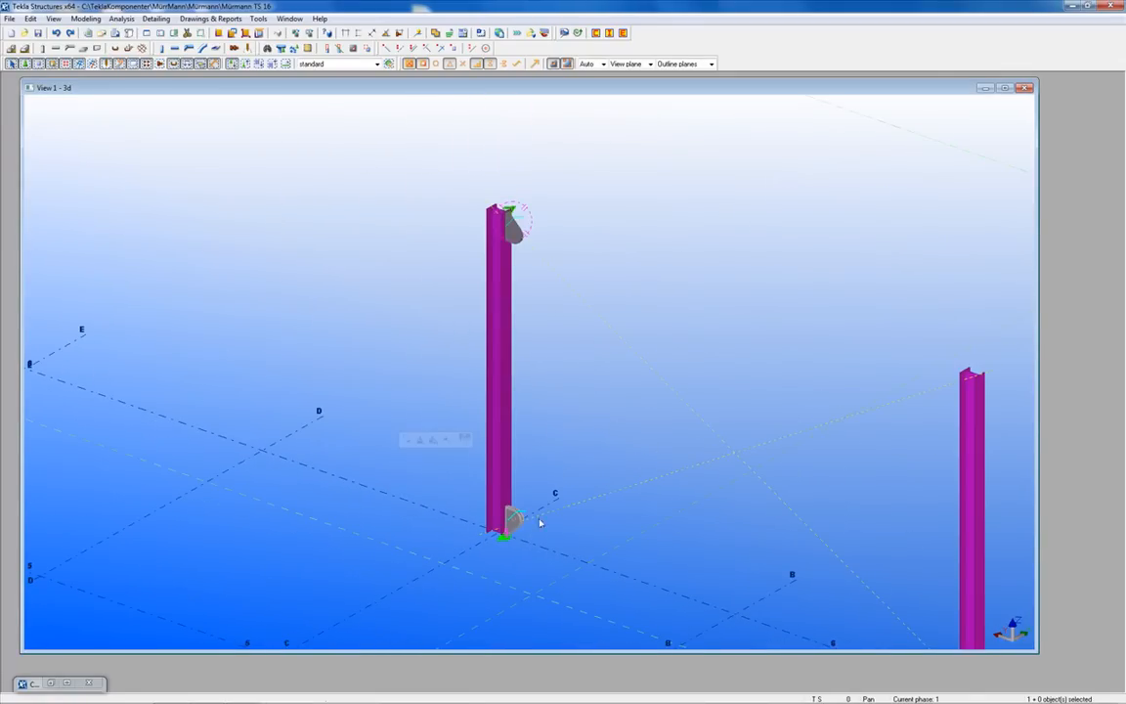
Mirror both left-column lugs onto the right column with Copy Special > Mirror.
click(517, 230)
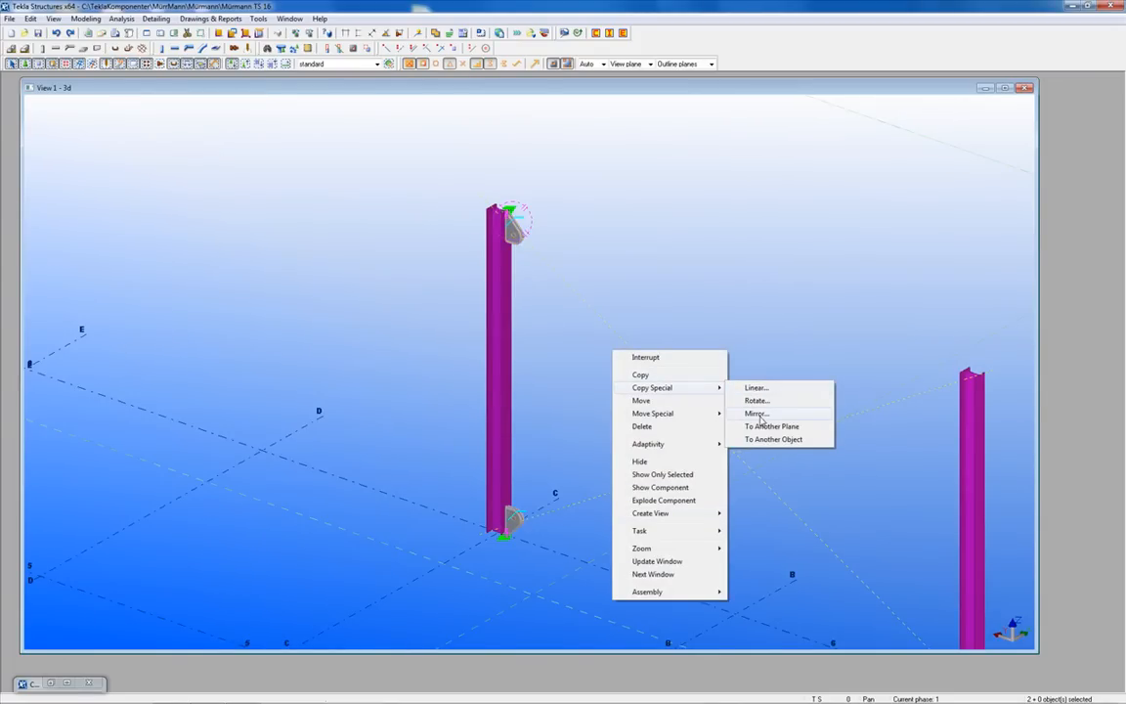
click(754, 414)
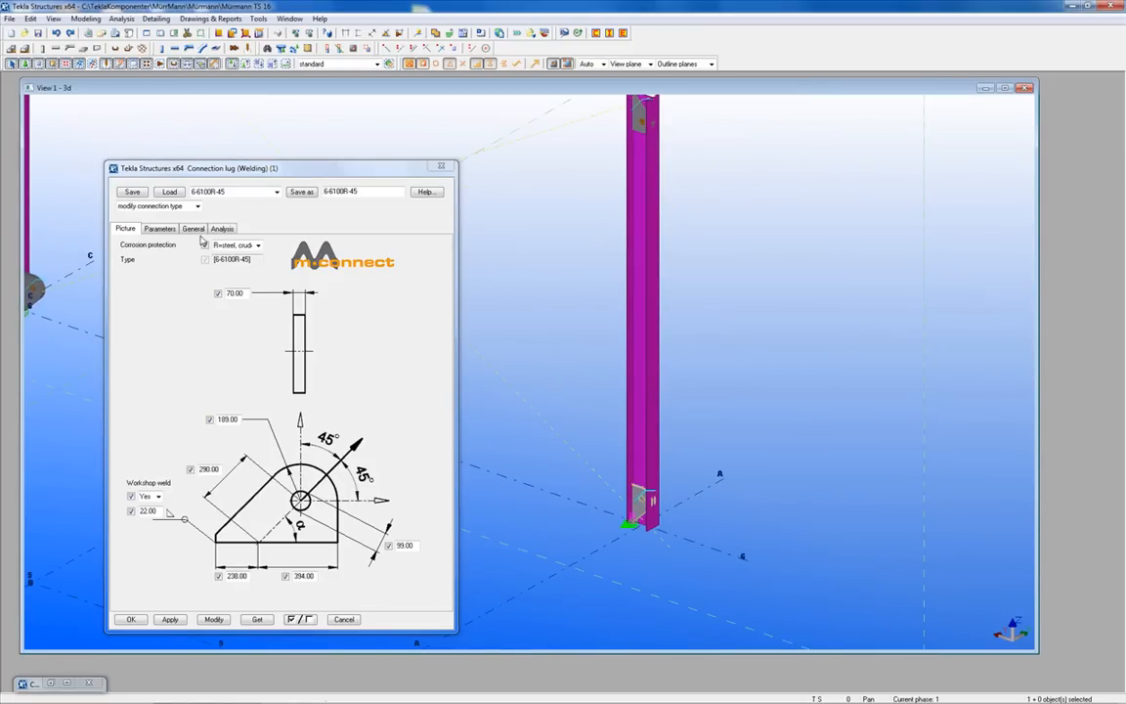
Change the copied lug's Up direction, modify it and close the dialog.
click(191, 227)
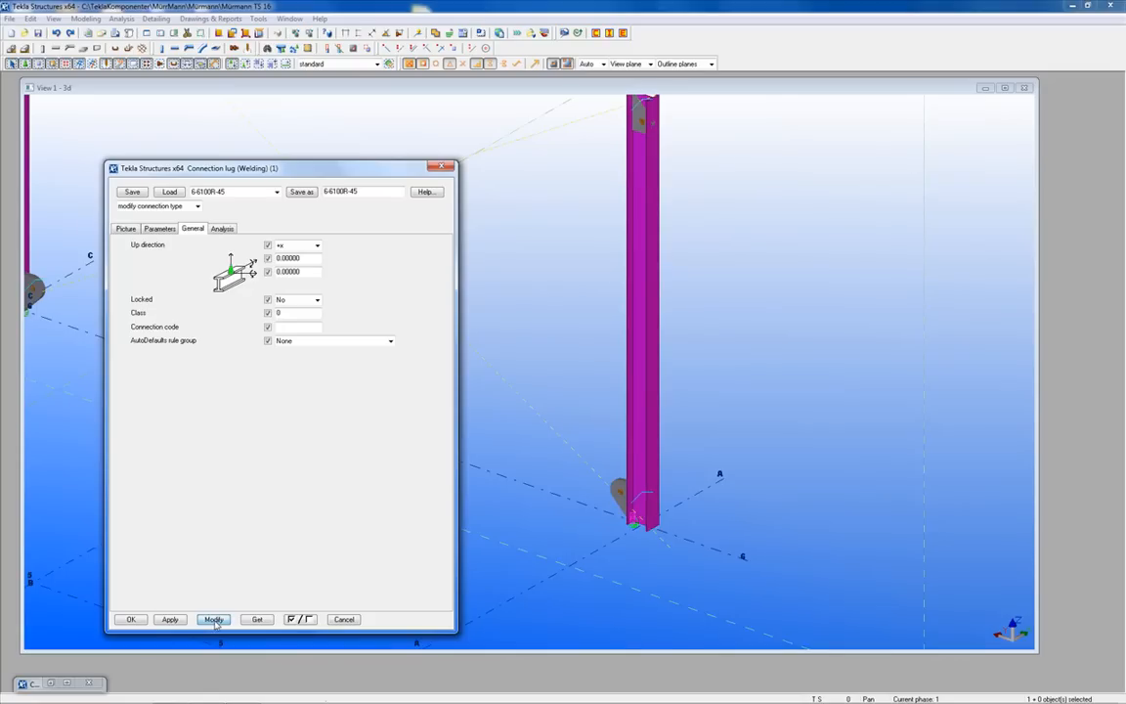
click(317, 244)
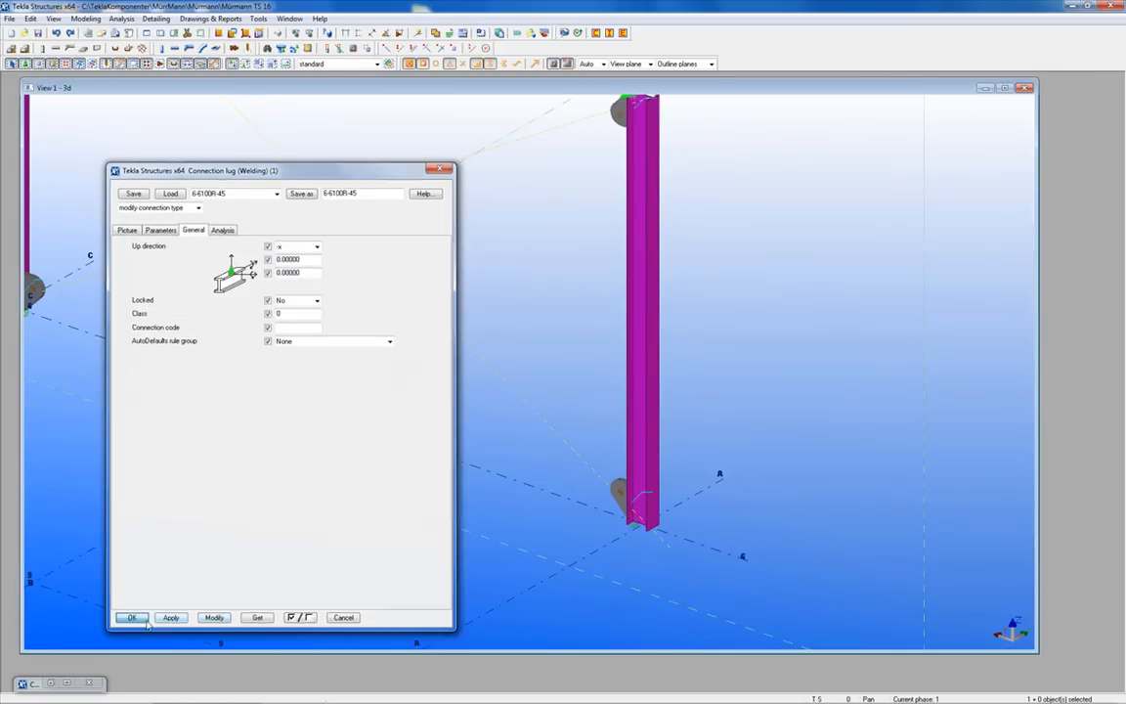
click(133, 618)
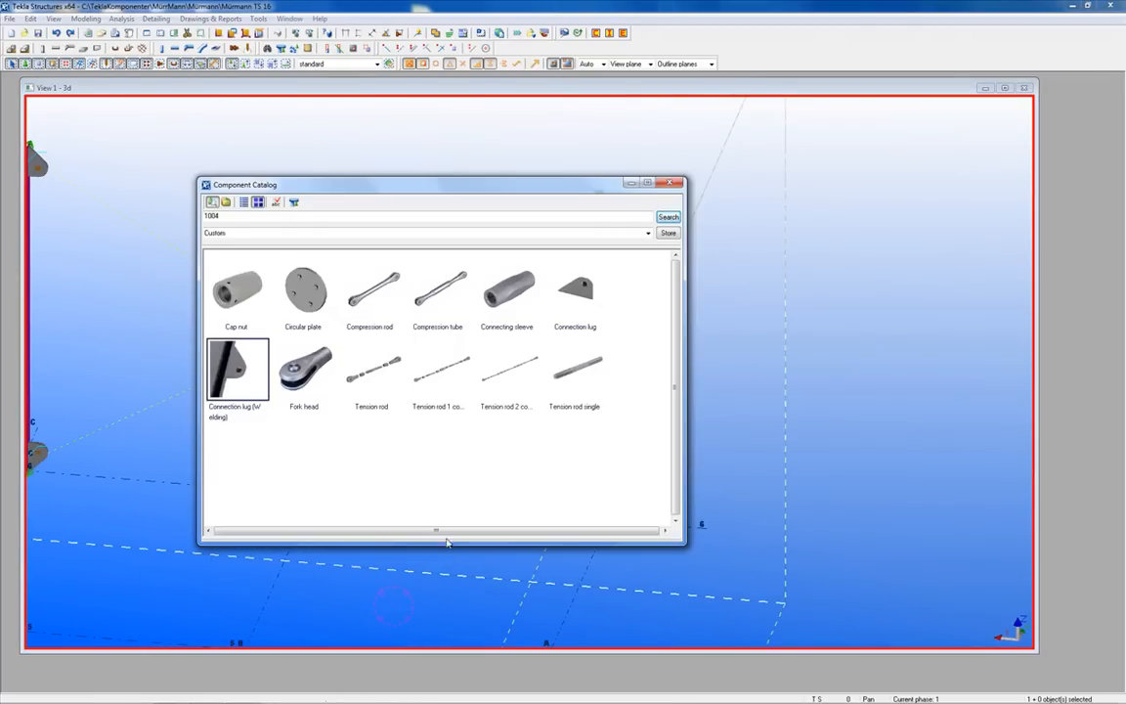
Place an mConnect circular plate between the columns and confirm its Type setting.
double_click(303, 290)
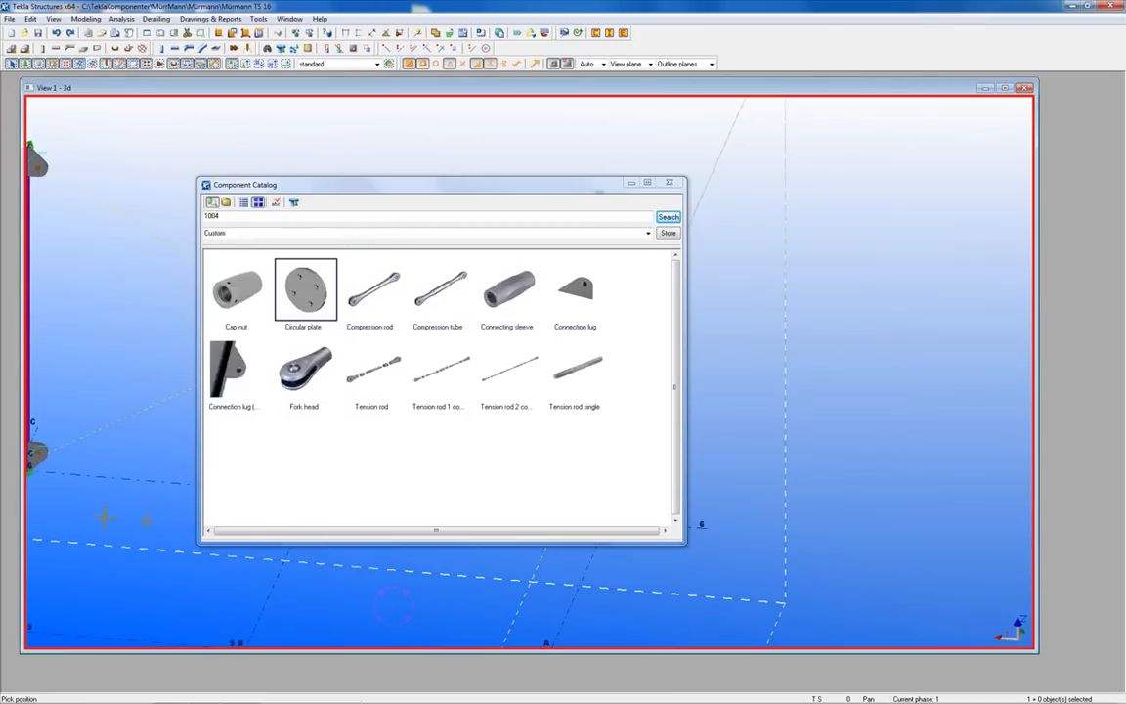
click(668, 184)
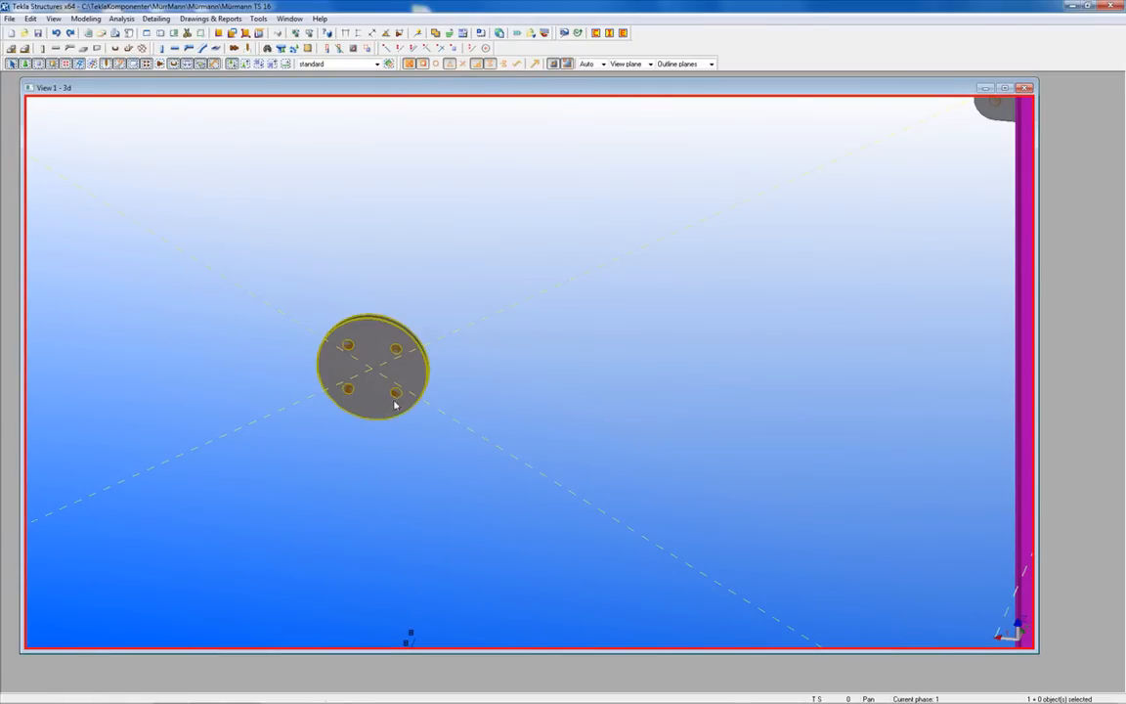
double_click(375, 368)
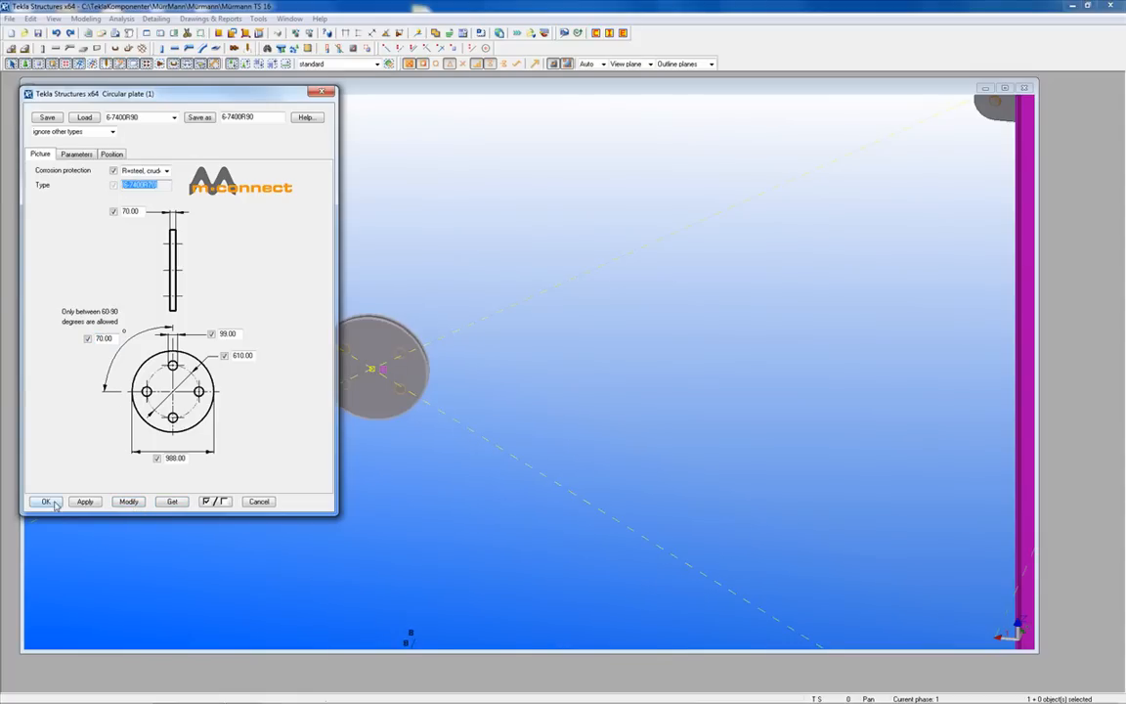
click(47, 500)
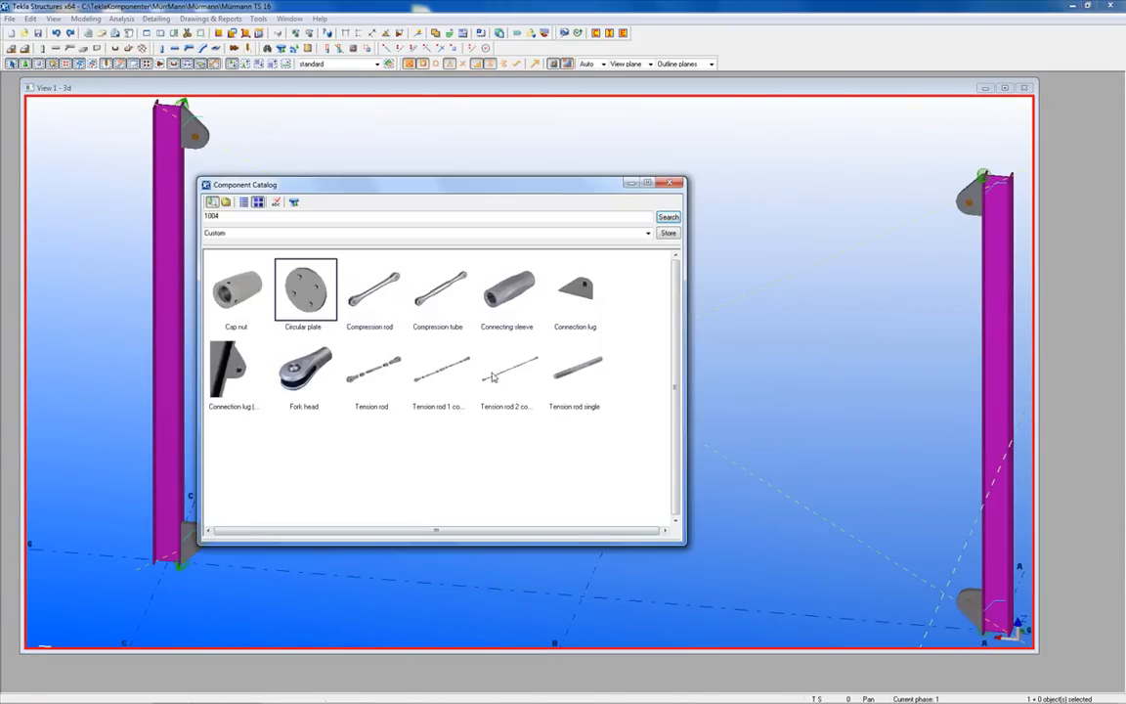
Place Tension rod 2 connecting sleeves between the lugs and the circular plate.
double_click(504, 375)
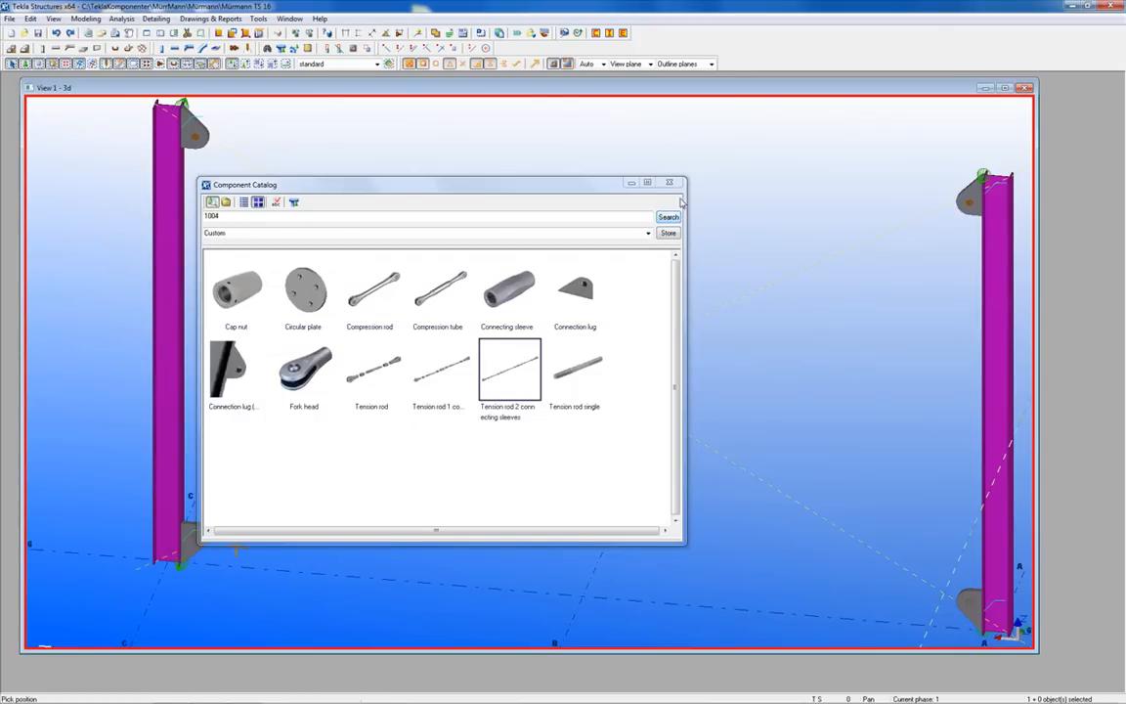
click(669, 184)
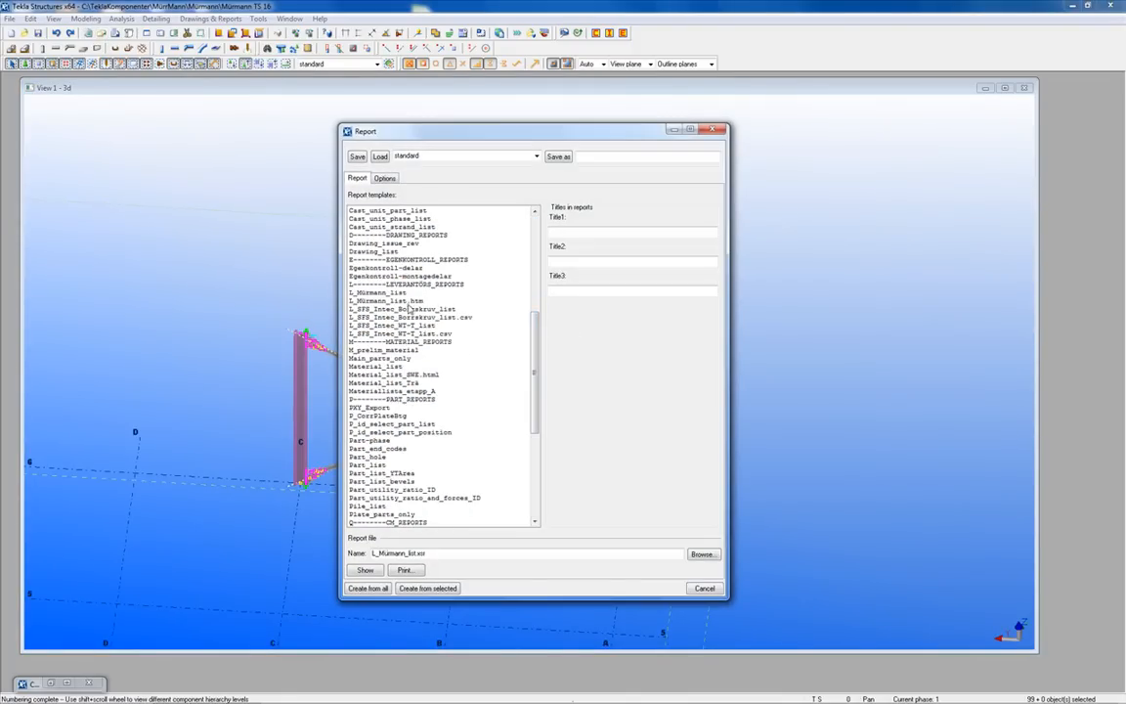
Create the mConnect parts report from the selected bracing, view it and close it.
click(380, 293)
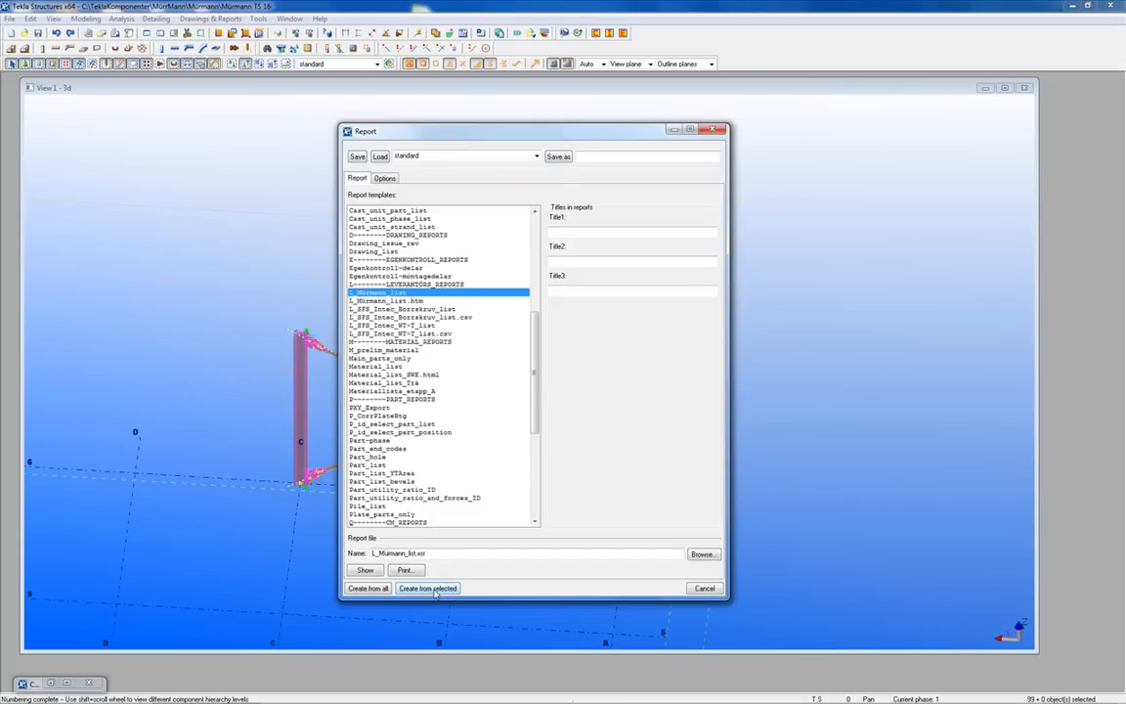
click(426, 586)
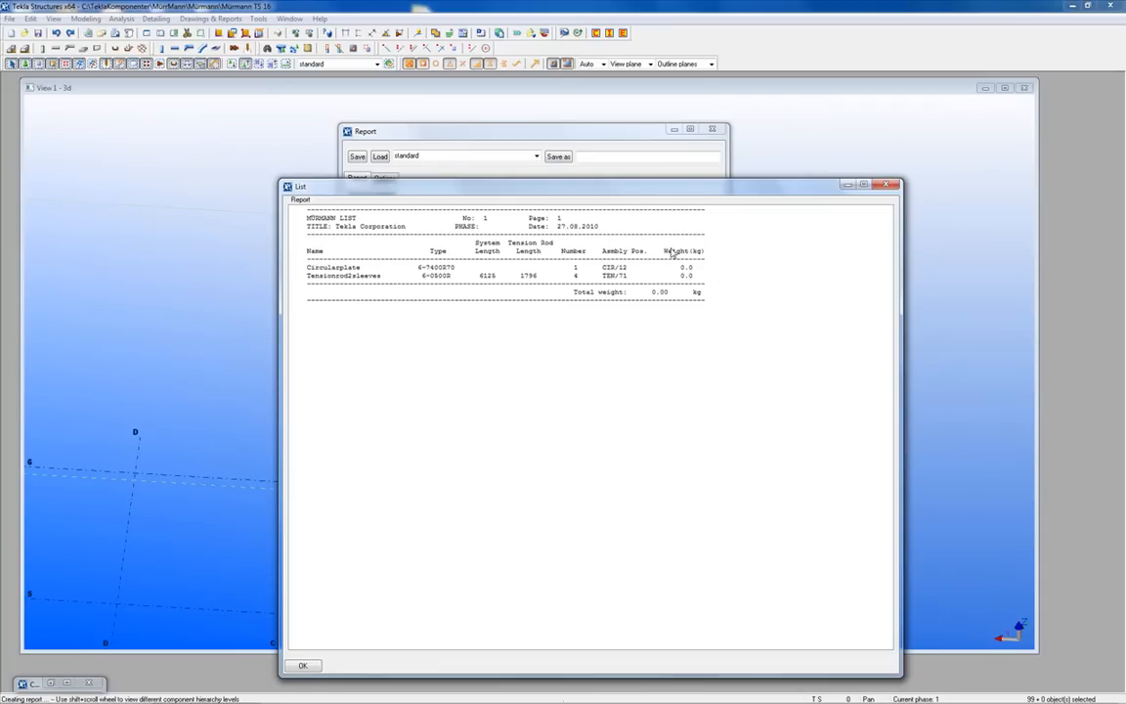
mouse_move(774, 254)
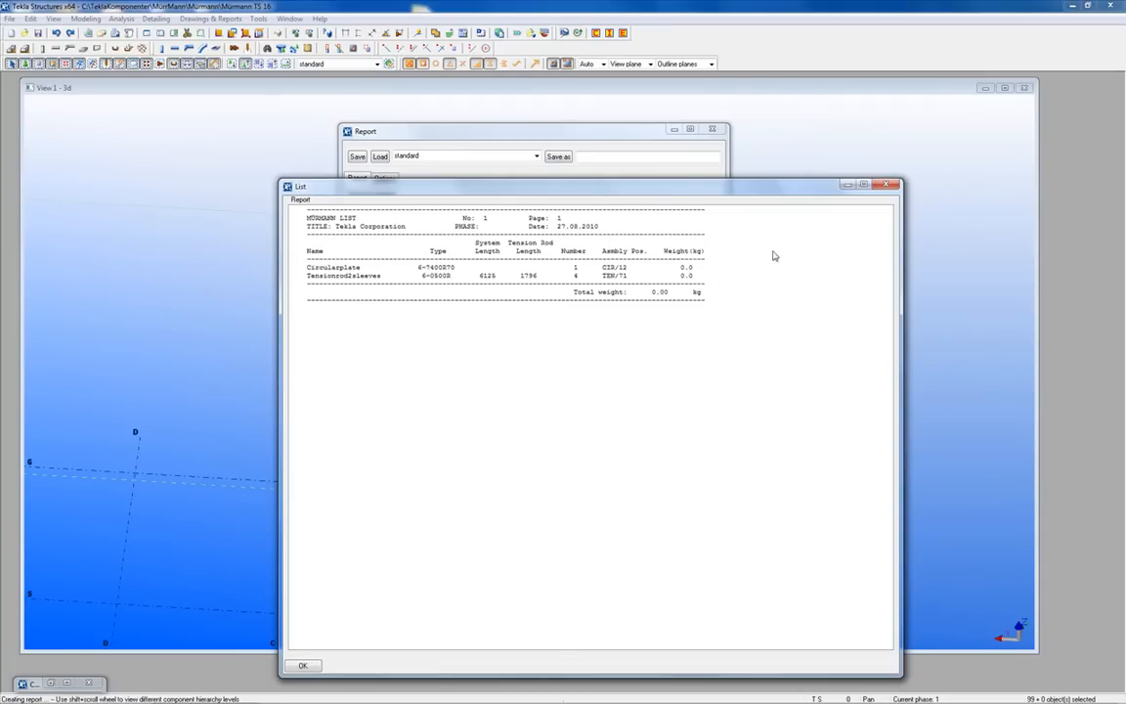
mouse_move(473, 283)
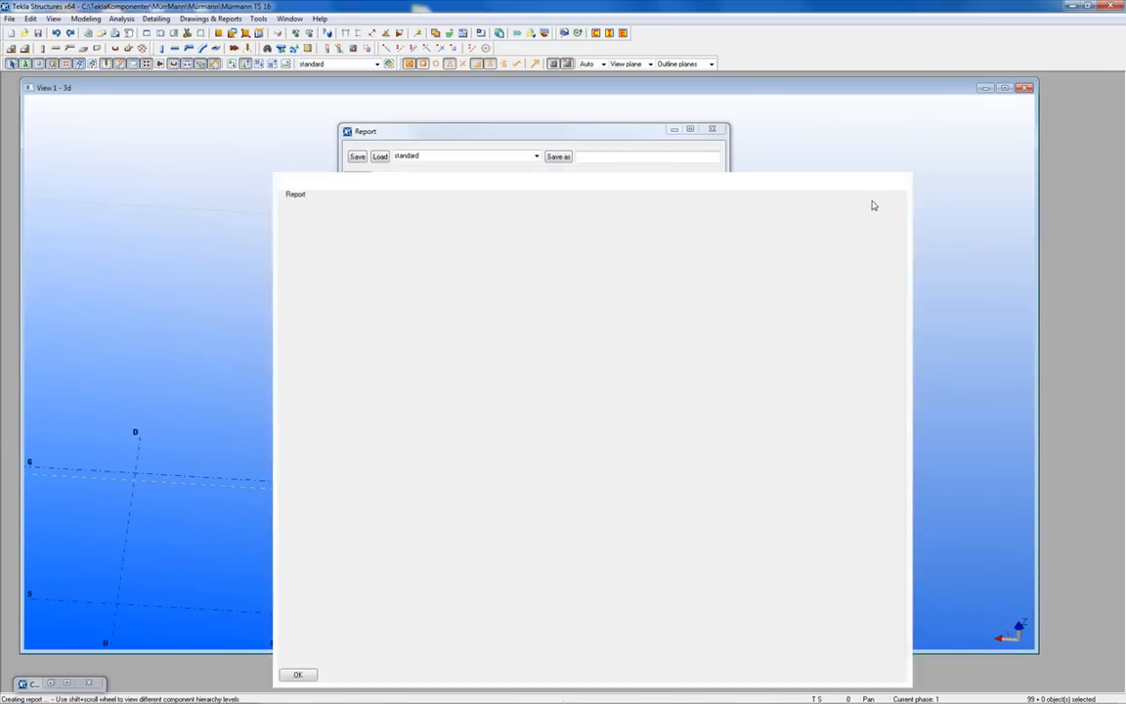
click(297, 675)
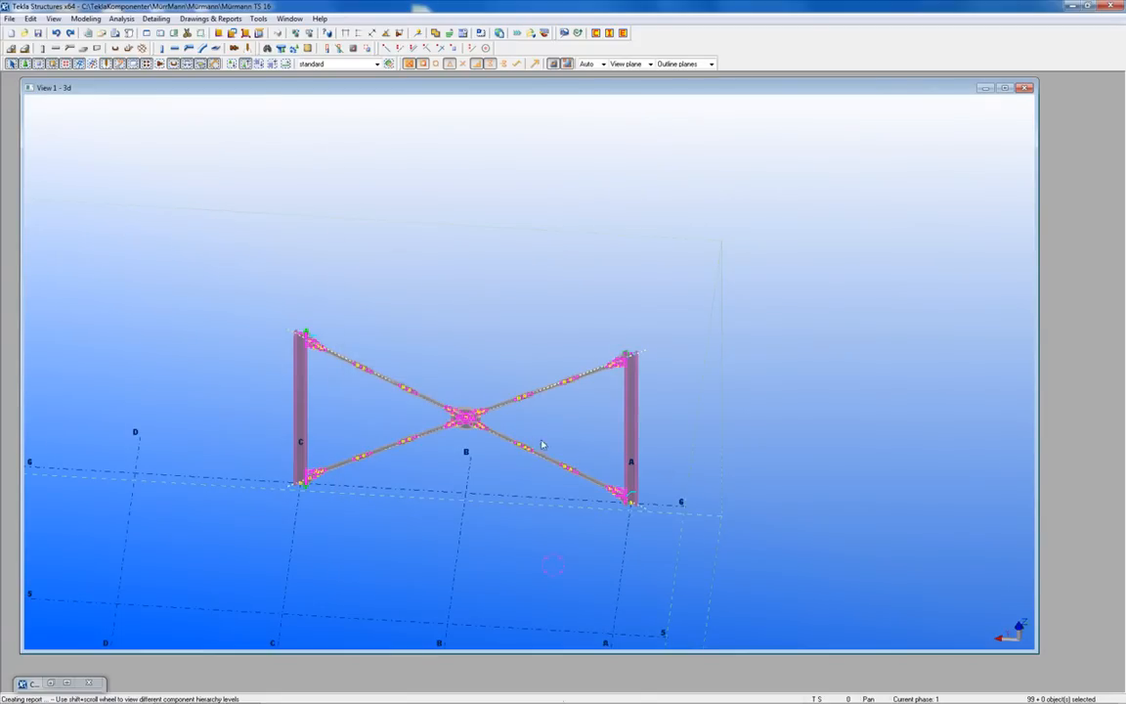
From the tension rod dialog, open mConnect help at the two-sleeve tension rod section and scroll through it.
click(563, 381)
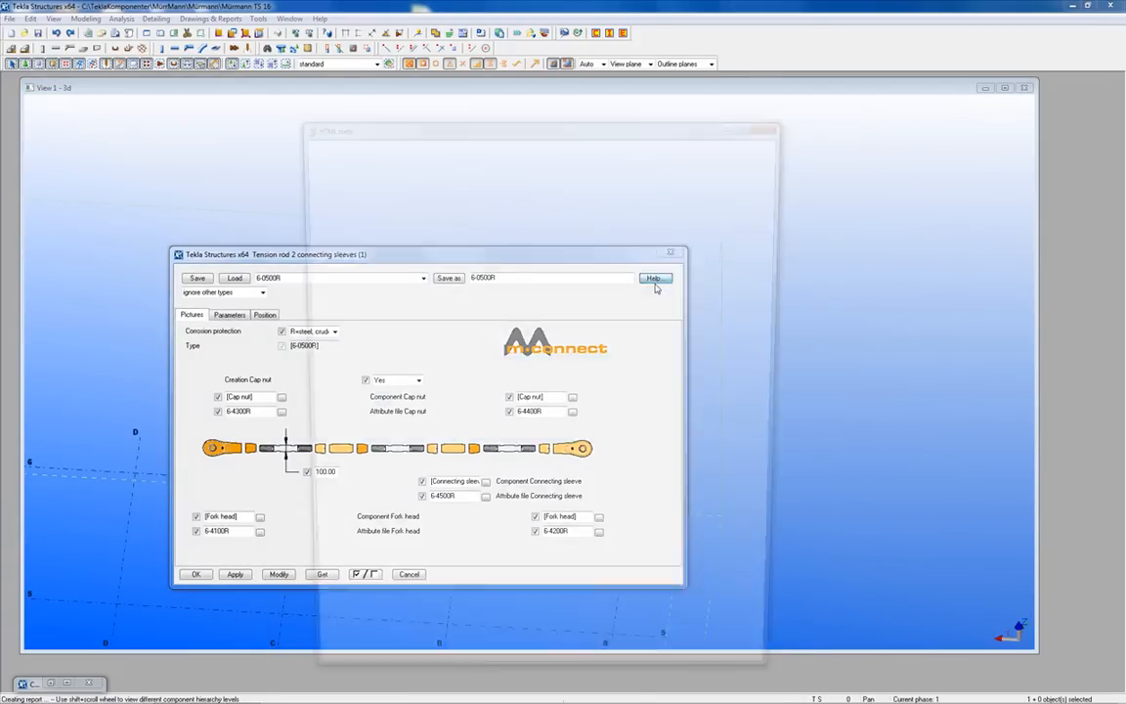
click(653, 277)
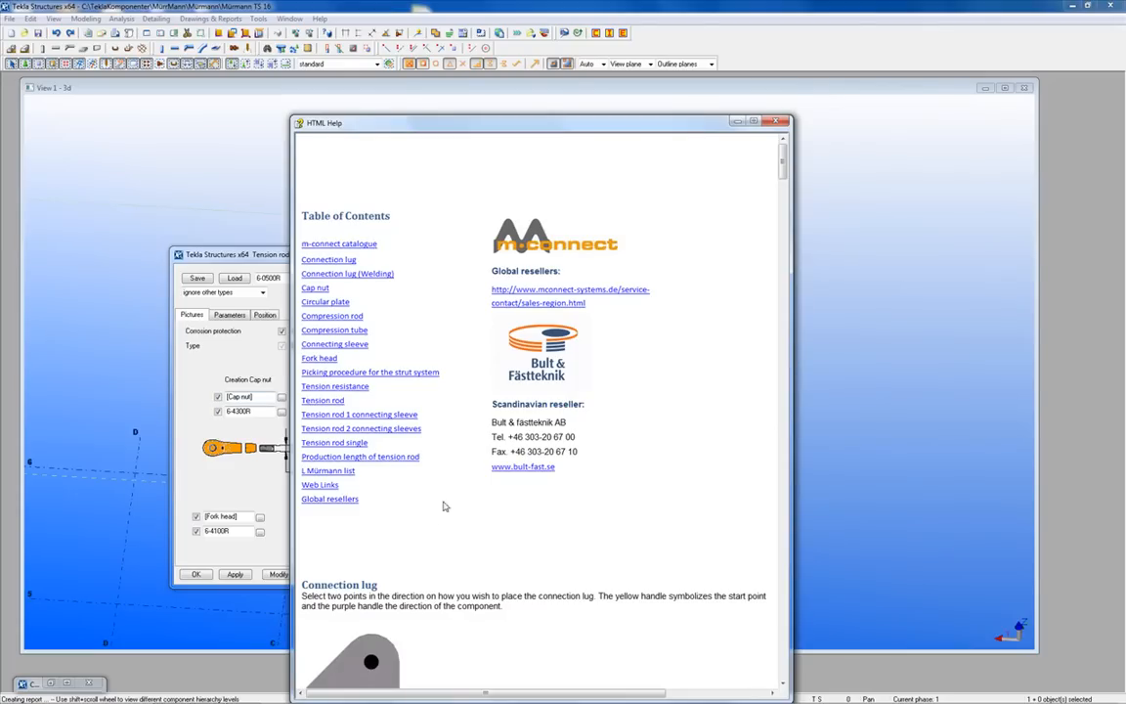
mouse_move(406, 436)
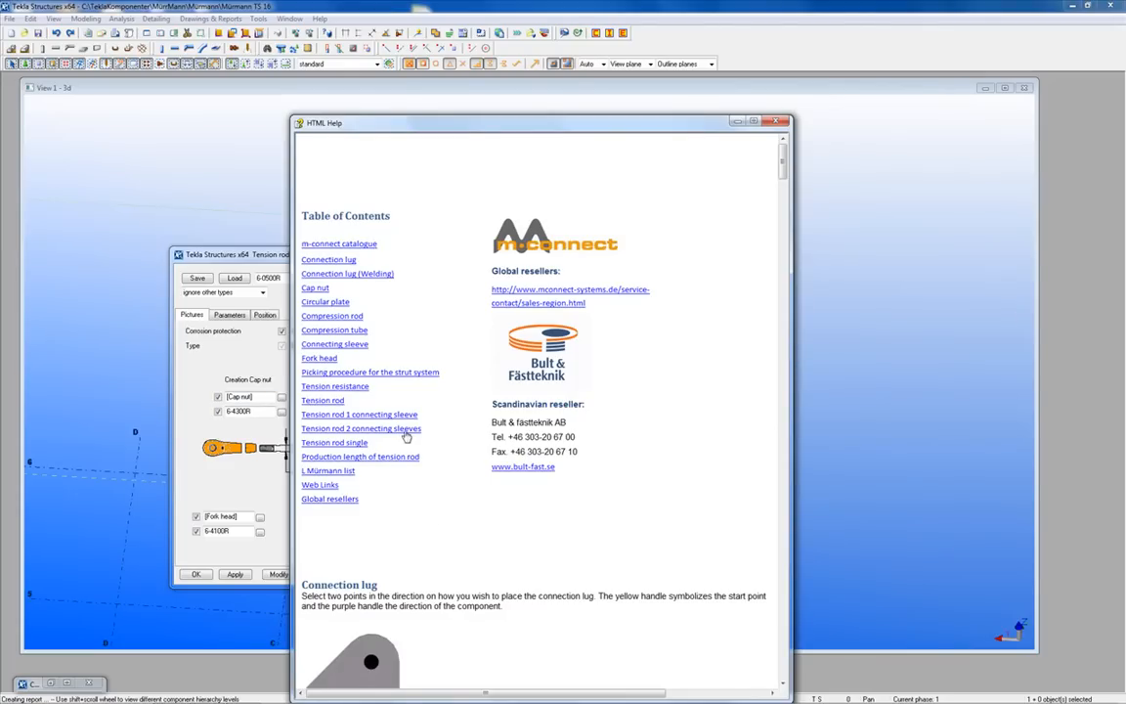
click(360, 428)
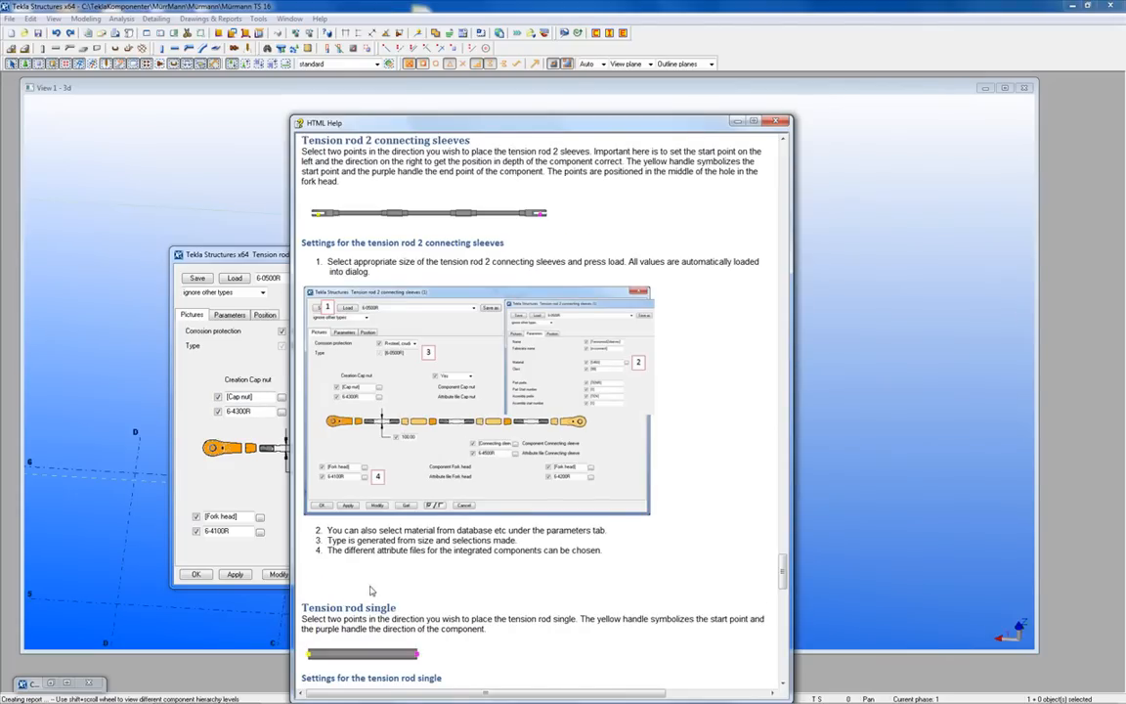
scroll(down, 3)
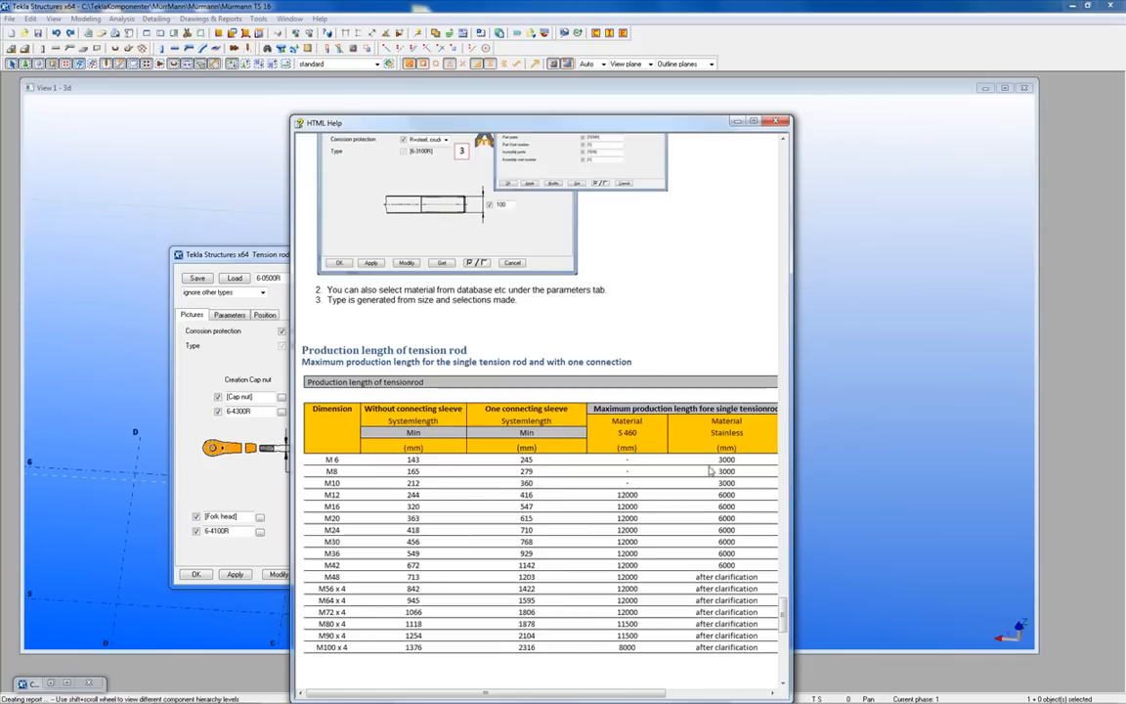
scroll(down, 3)
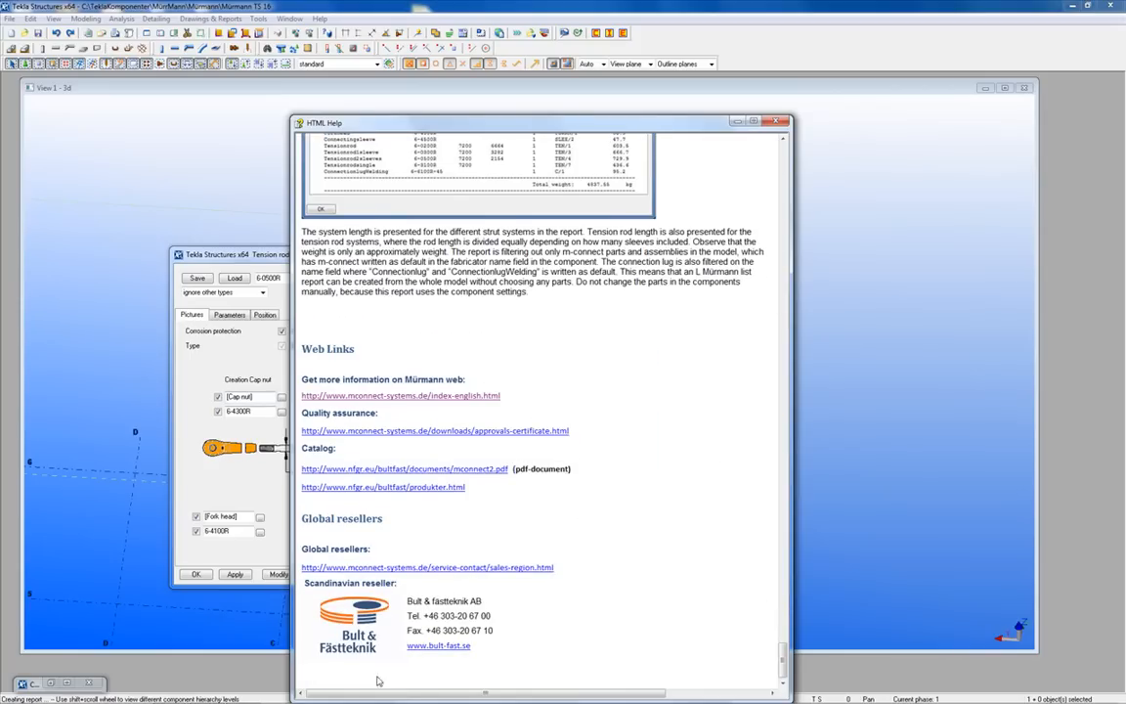
mouse_move(535, 391)
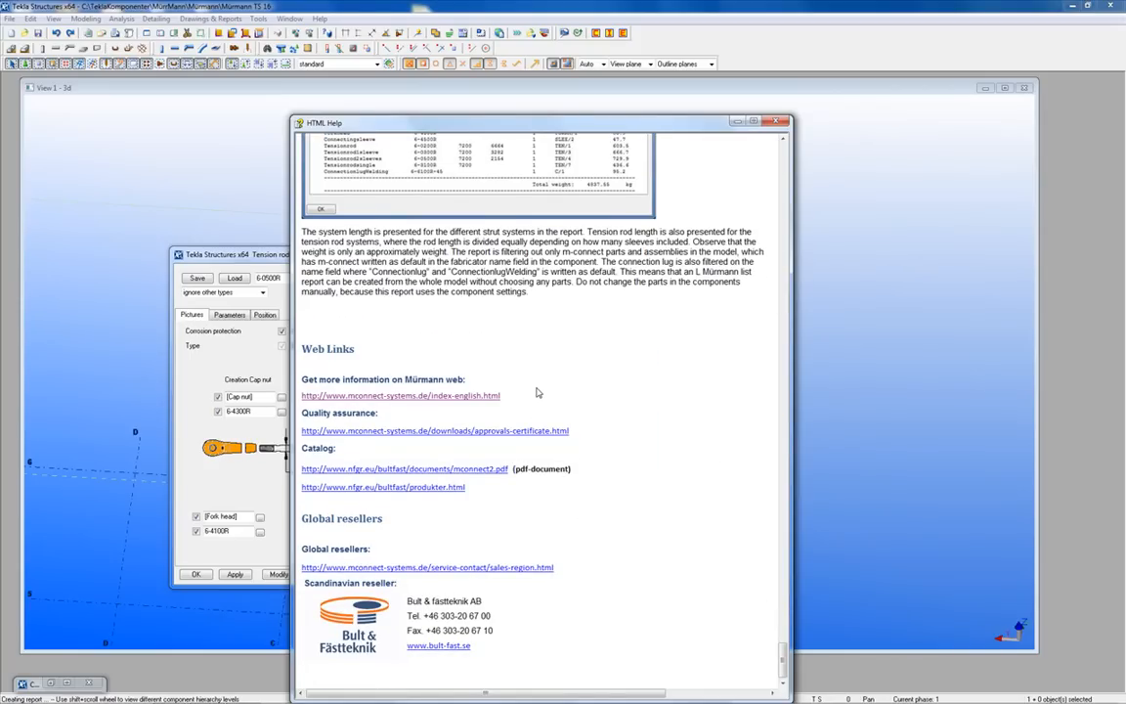